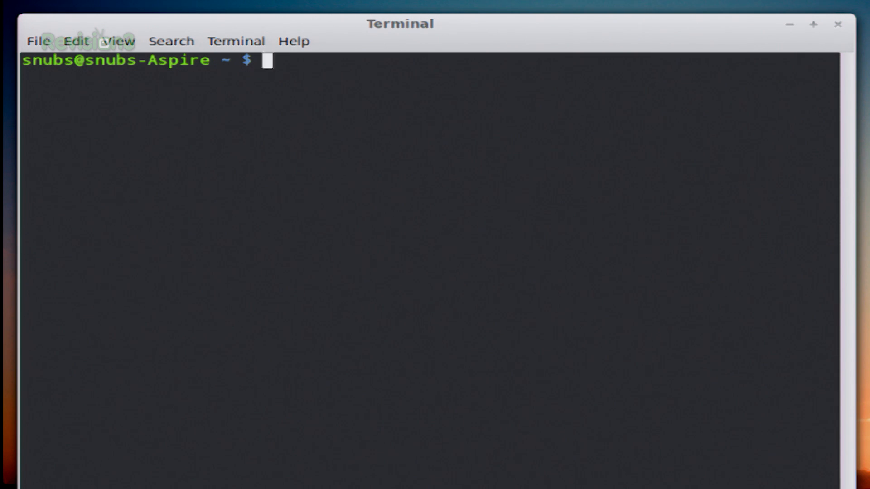
pyautogui.write('nmap --')
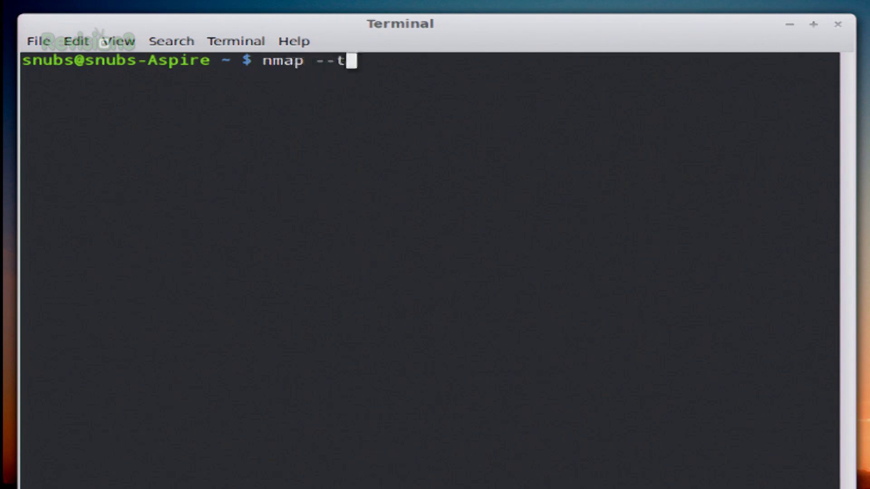
pyautogui.write('tl 100')
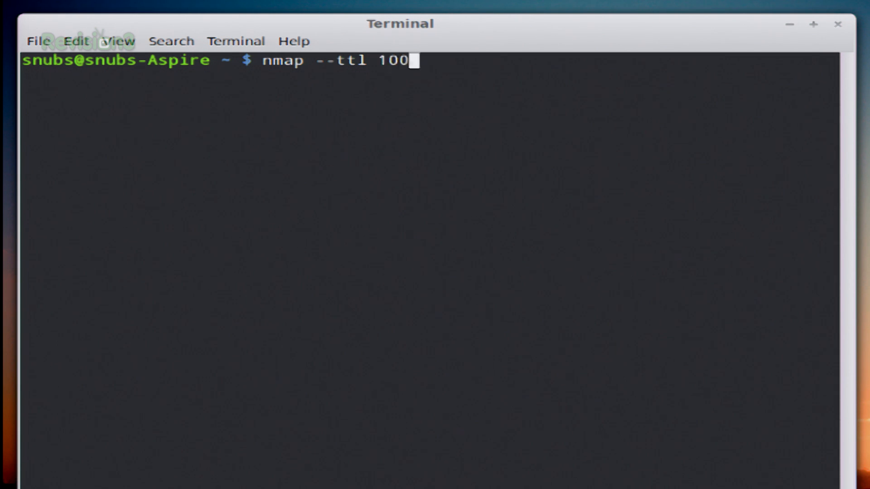
pyautogui.write('1')
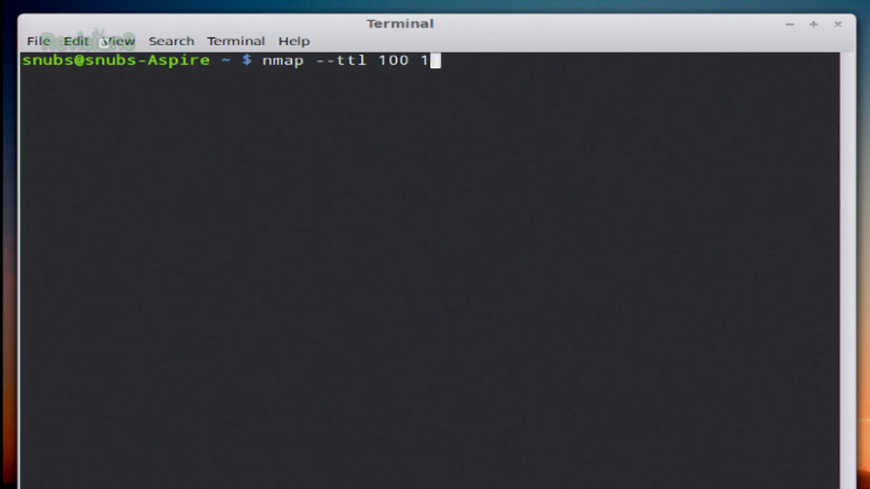
pyautogui.write('0.73.31')
pyautogui.write('nmap')
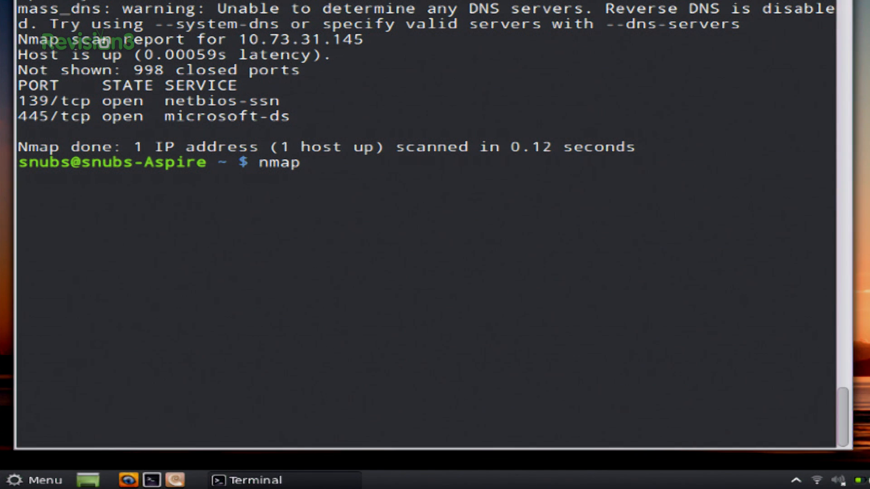
pyautogui.write('--hos')
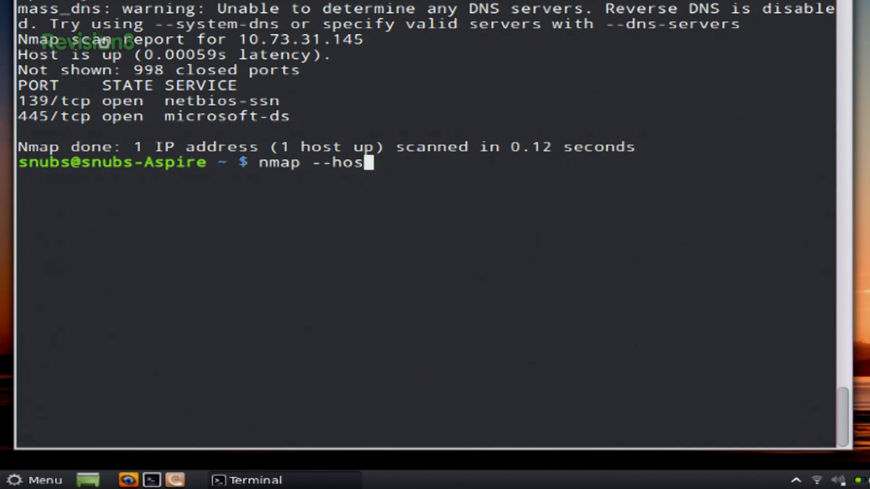
pyautogui.write('t-timeout')
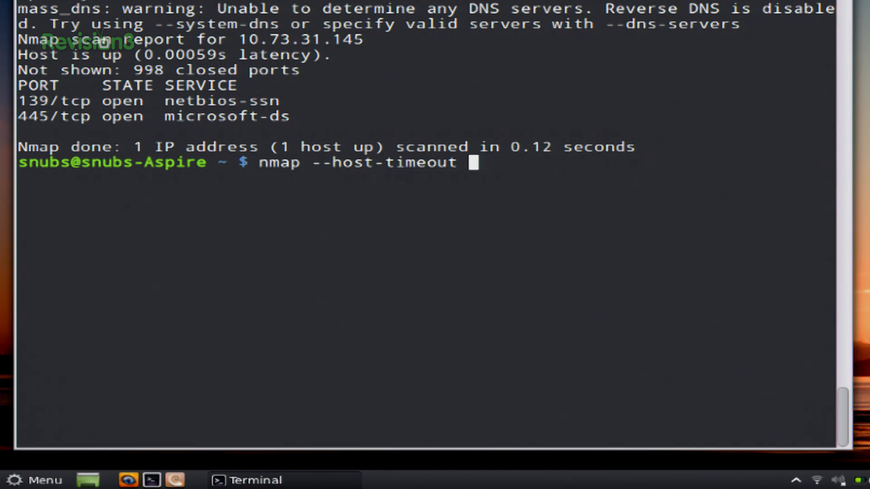
pyautogui.write('1m')
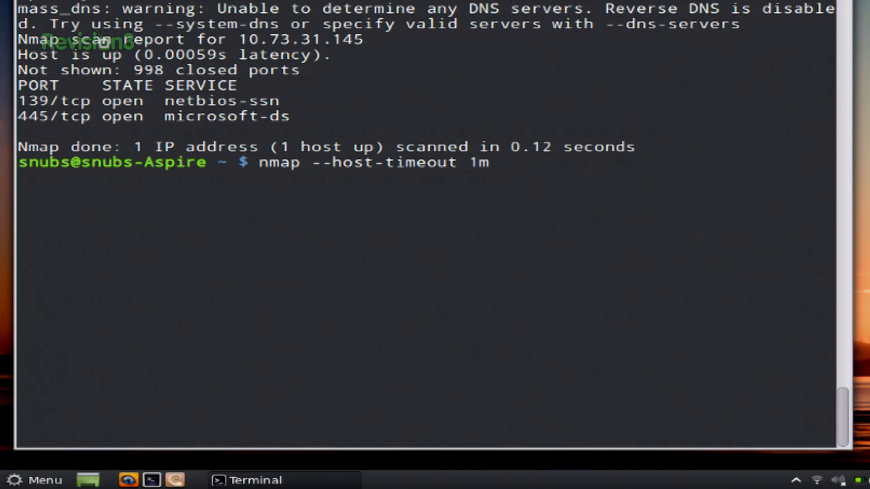
pyautogui.write('10.73')
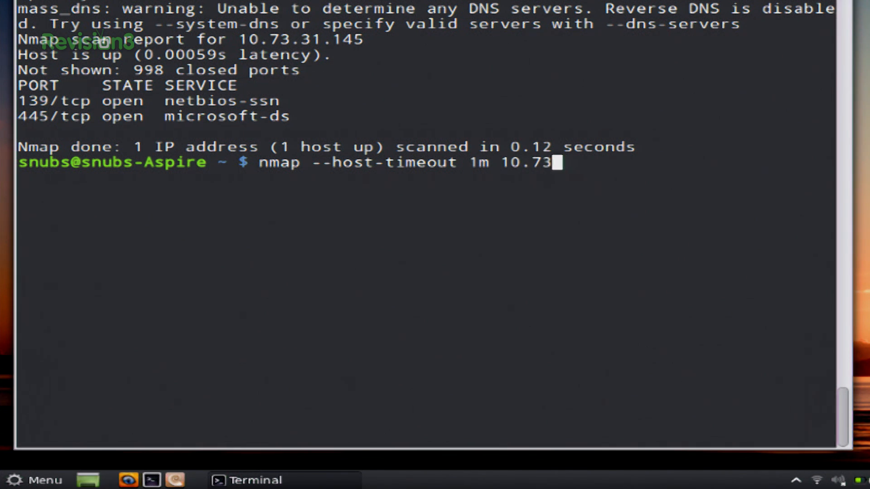
pyautogui.write('.31.145')
pyautogui.write('nmap --')
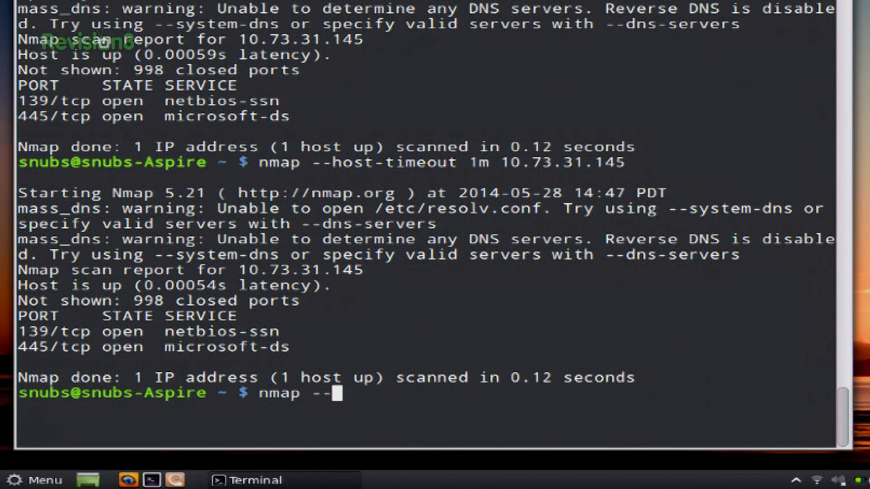
pyautogui.write('scan-del')
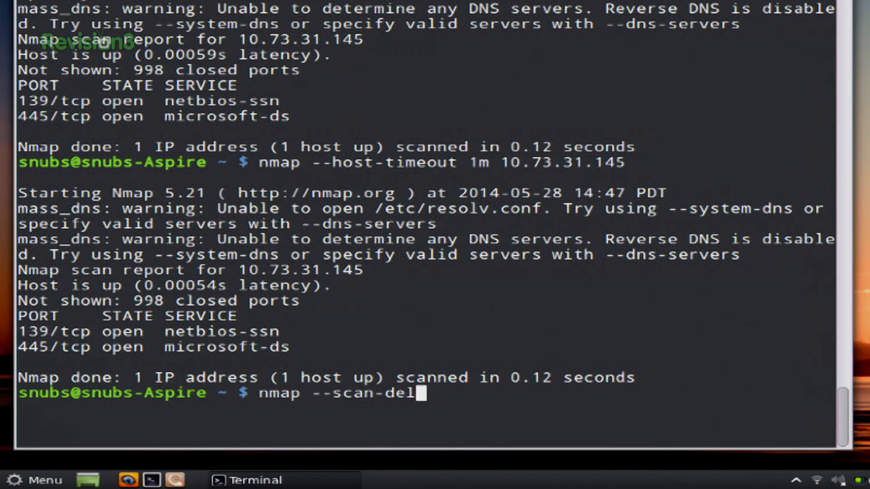
pyautogui.write('ay 10')
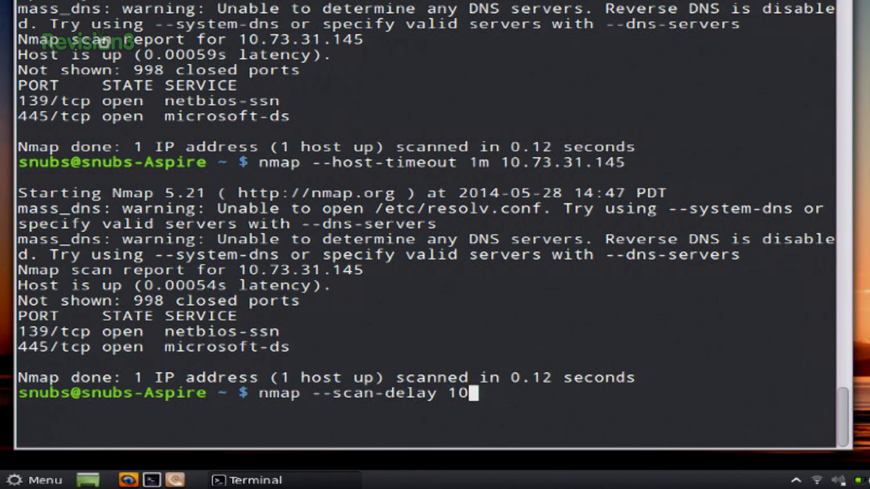
pyautogui.write('s')
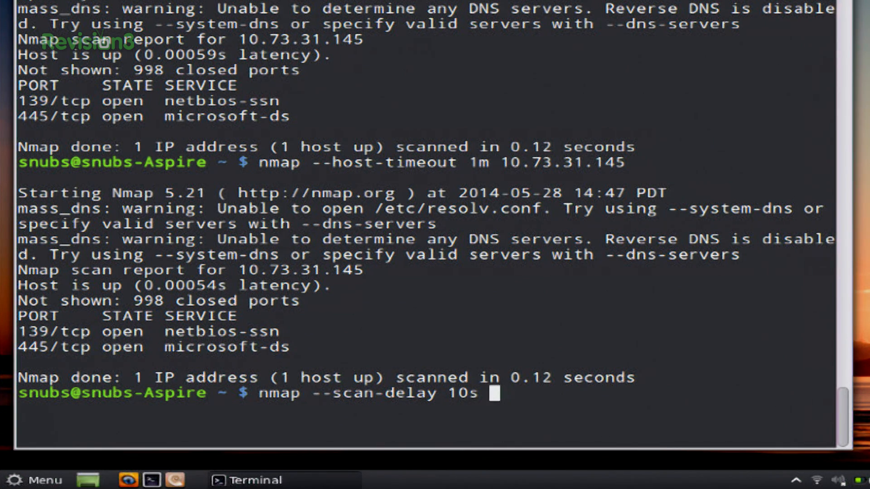
pyautogui.write('10.73.31')
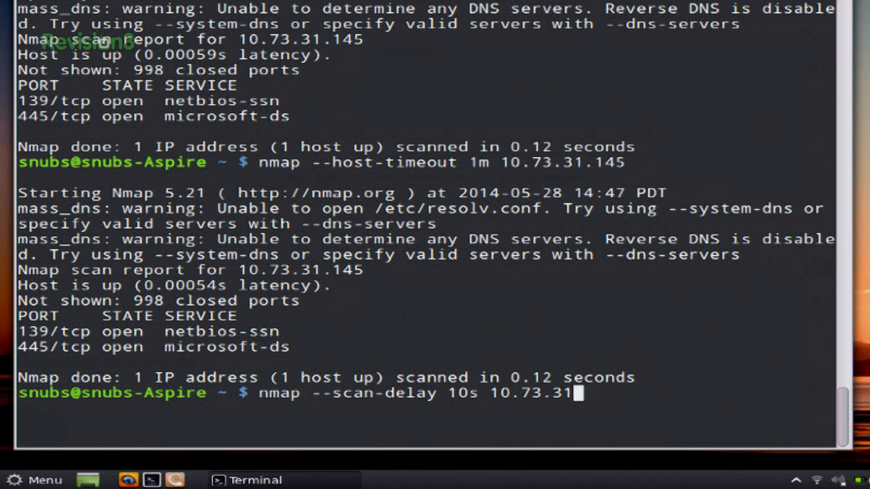
pyautogui.write('.145')
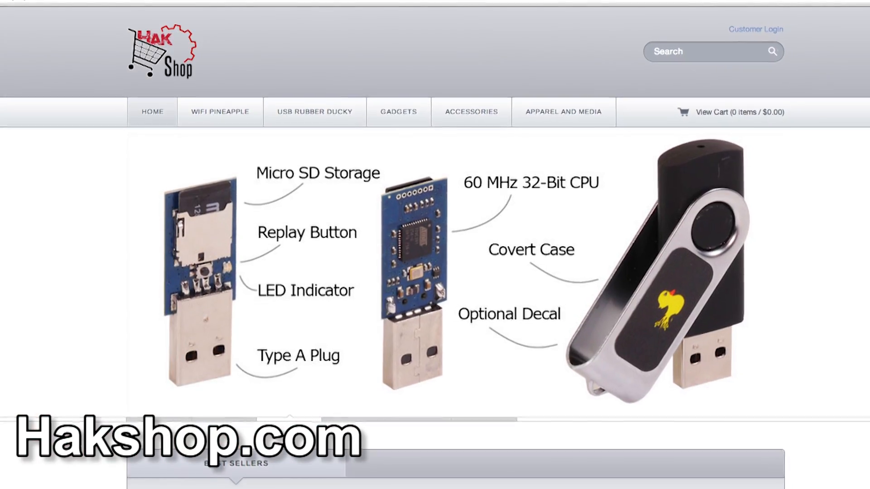
pyautogui.scroll(-3)
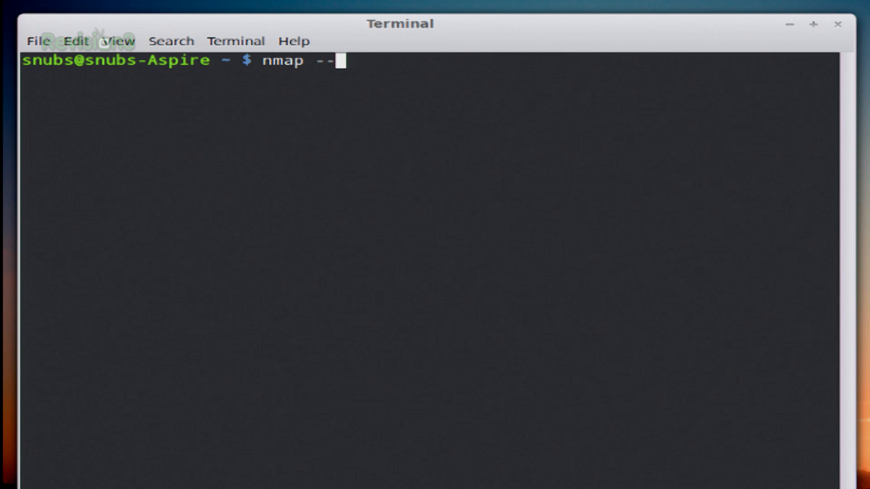
pyautogui.write('min-')
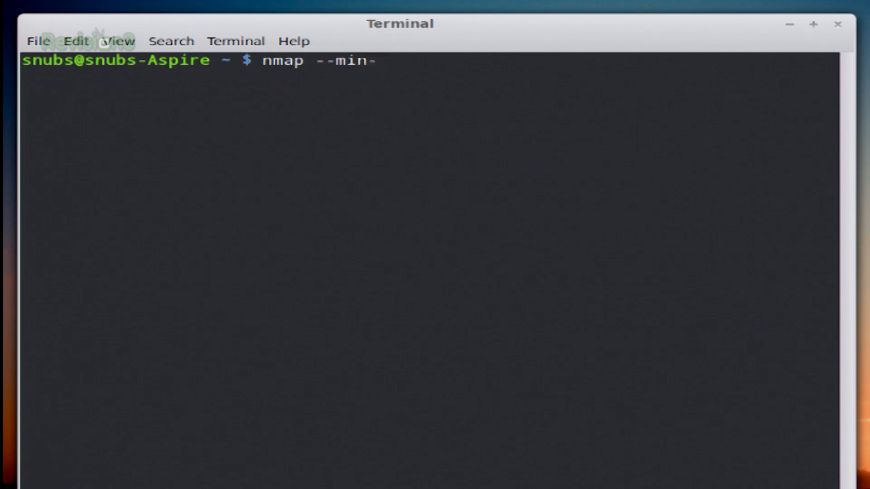
pyautogui.write('rate')
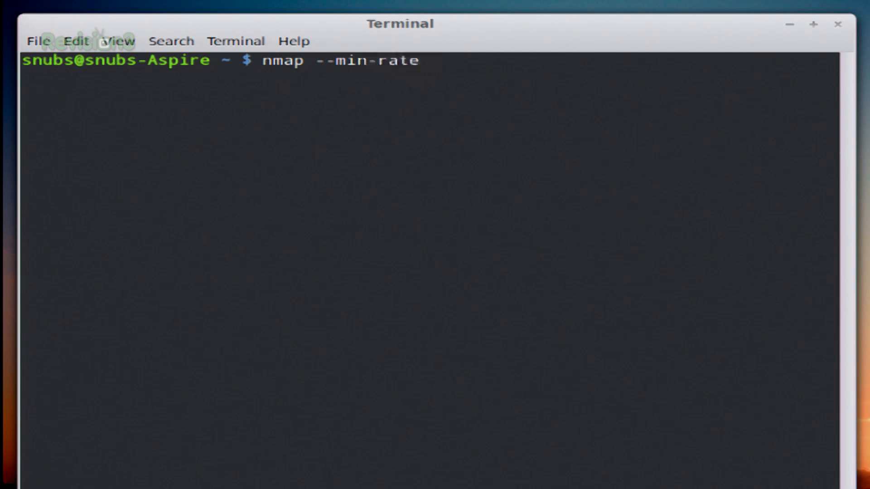
pyautogui.write('50')
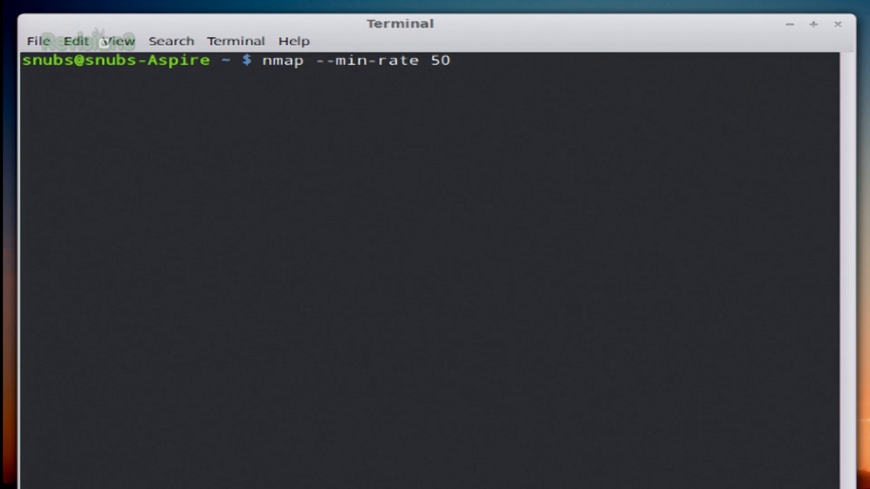
pyautogui.write('10.73.31')
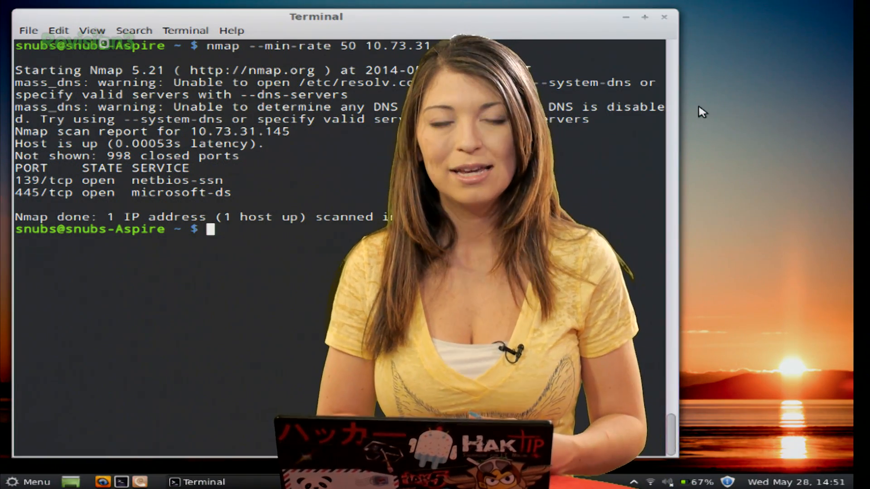
pyautogui.write('nmap')
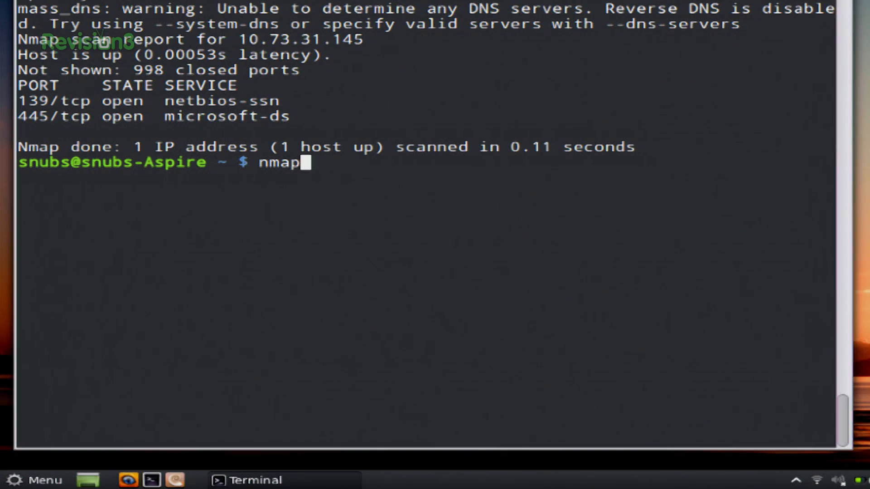
pyautogui.write('--max')
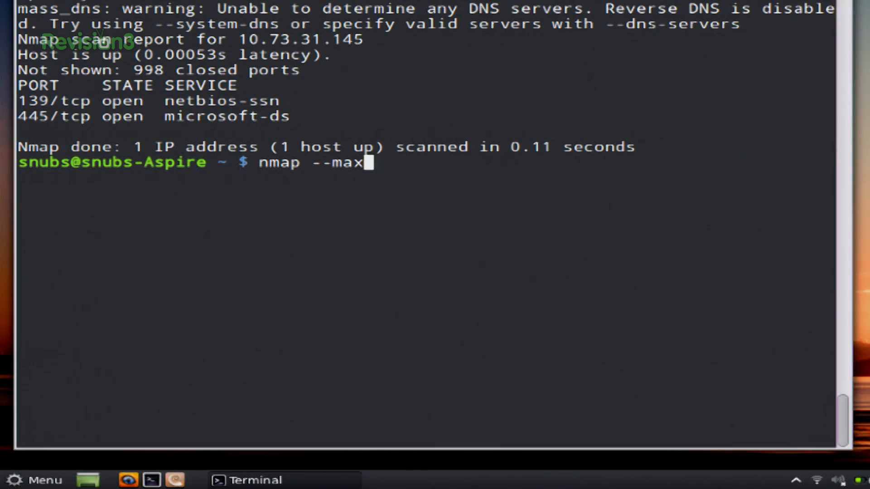
pyautogui.write('-rate')
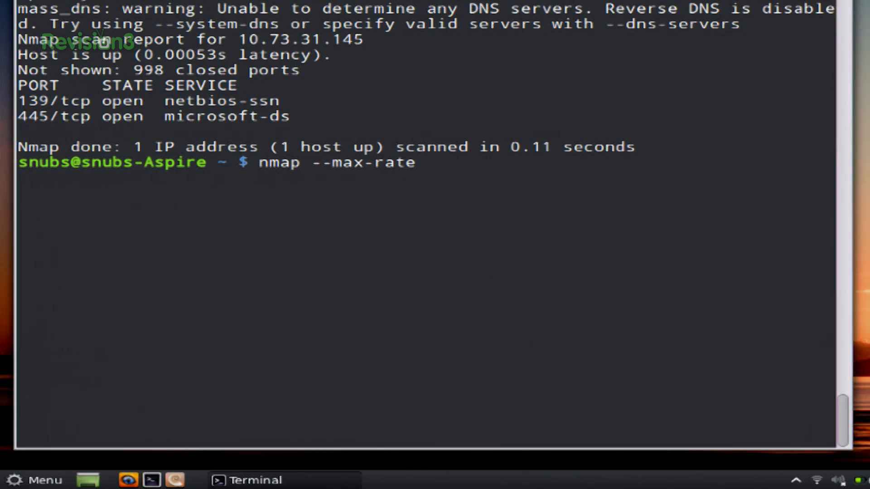
pyautogui.write('10')
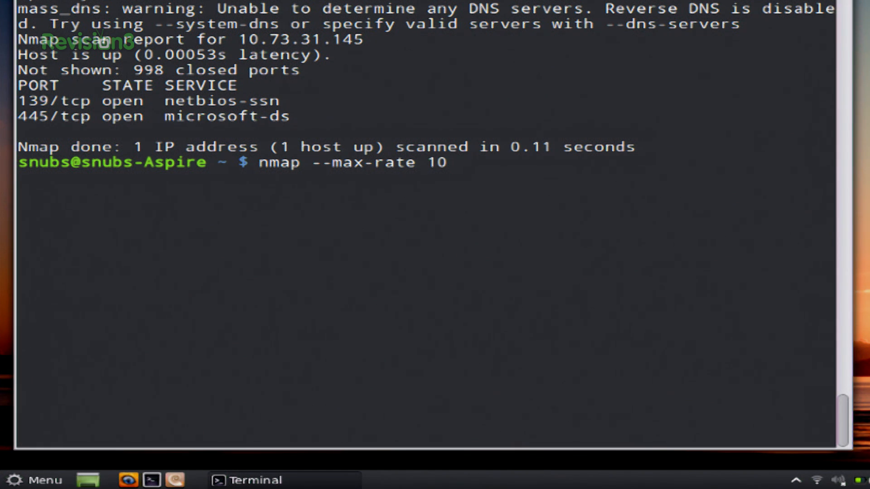
pyautogui.write('10.73.31.145')
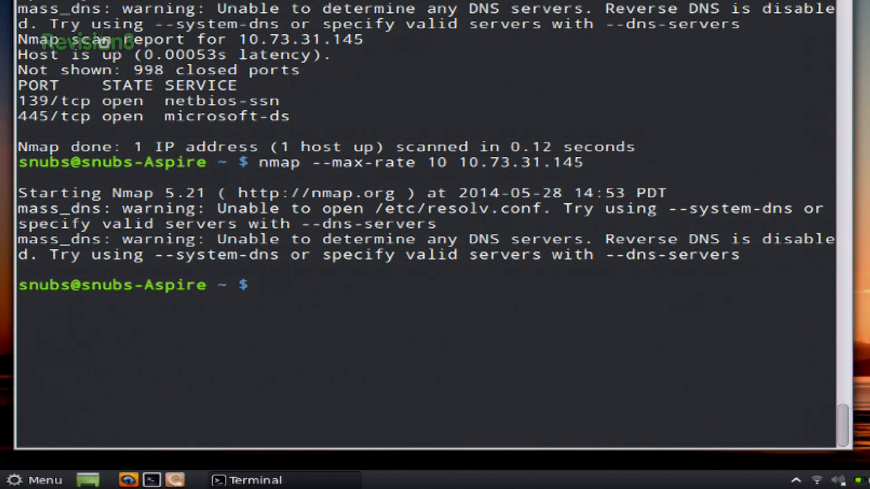
pyautogui.write('sudo')
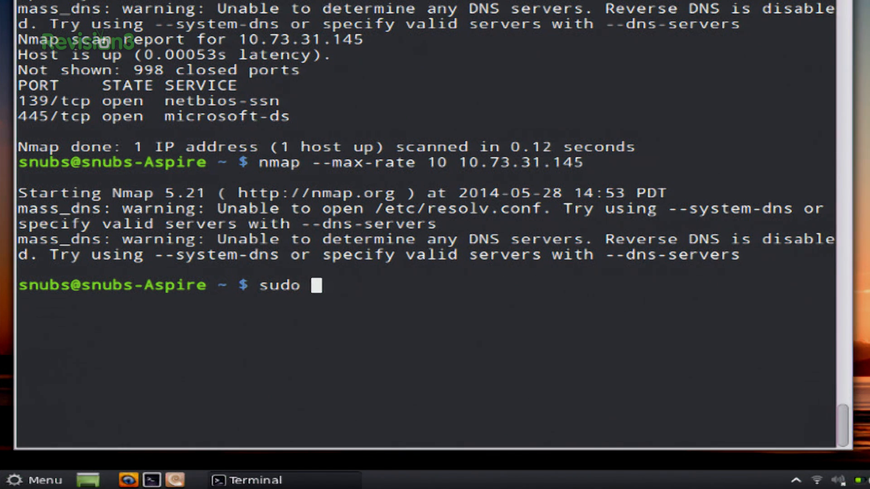
pyautogui.write('nmap')
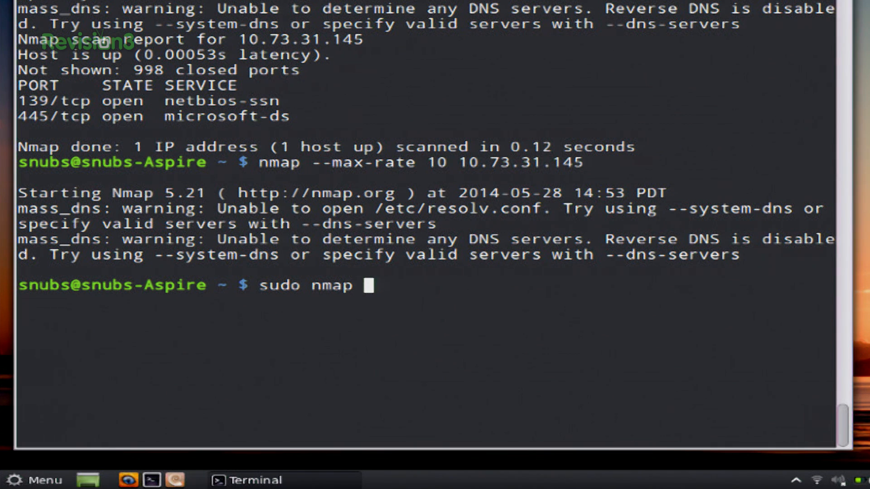
pyautogui.write('--d')
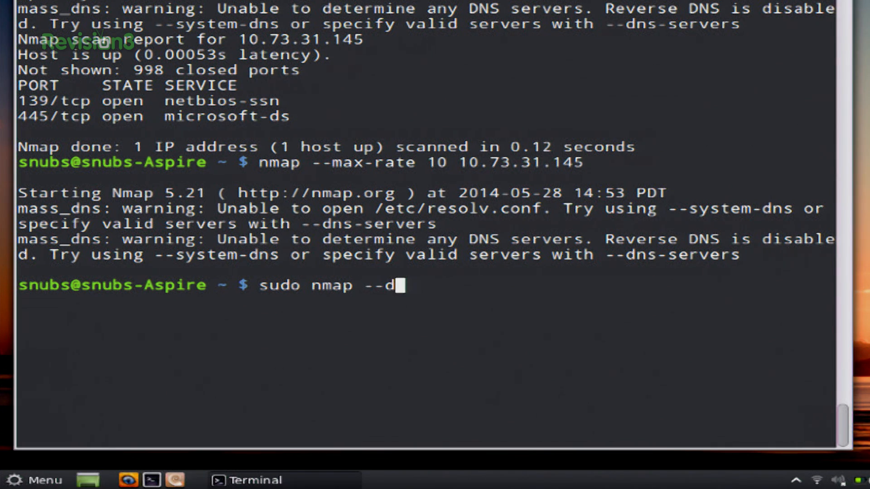
pyautogui.write('efeat-r')
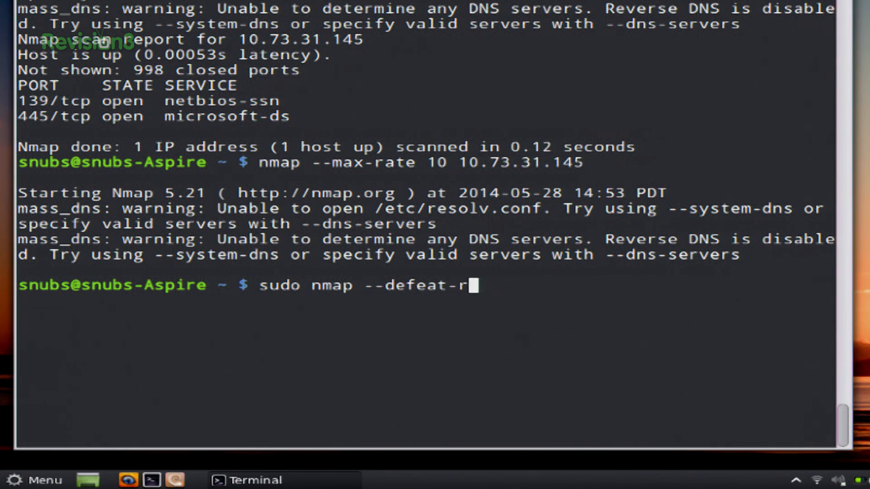
pyautogui.write('st-')
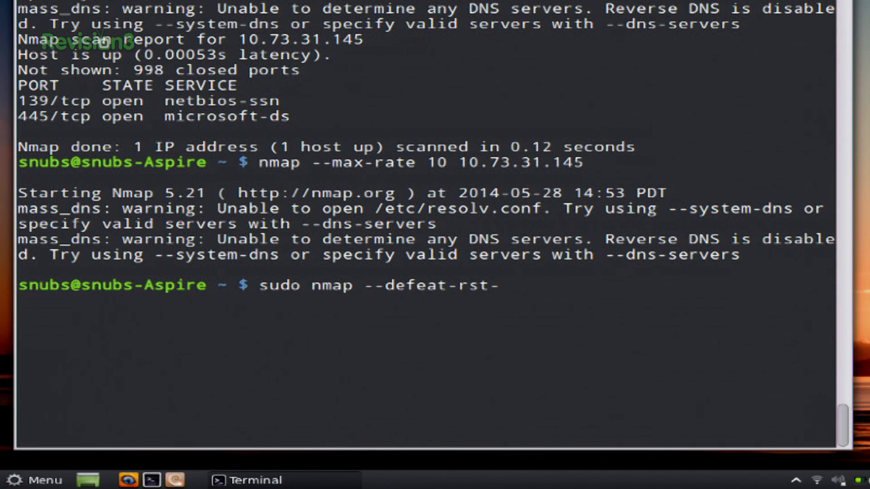
pyautogui.write('ratelimit')
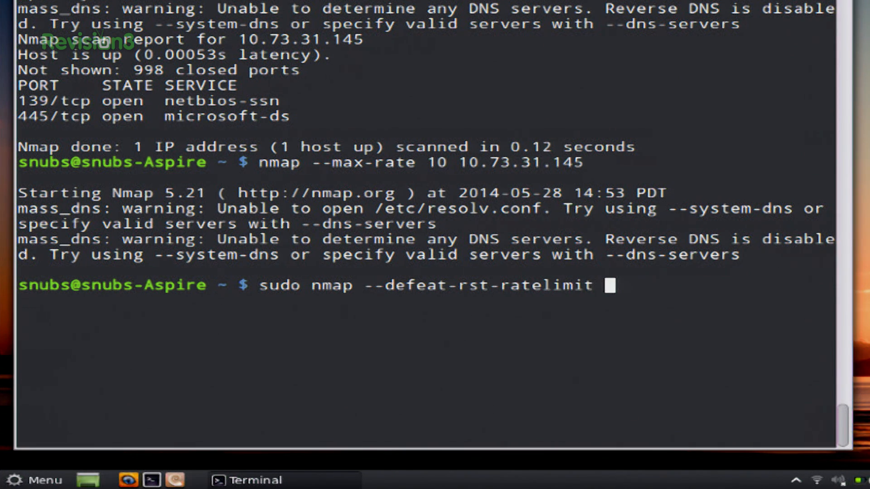
pyautogui.write('10.73.31.145')
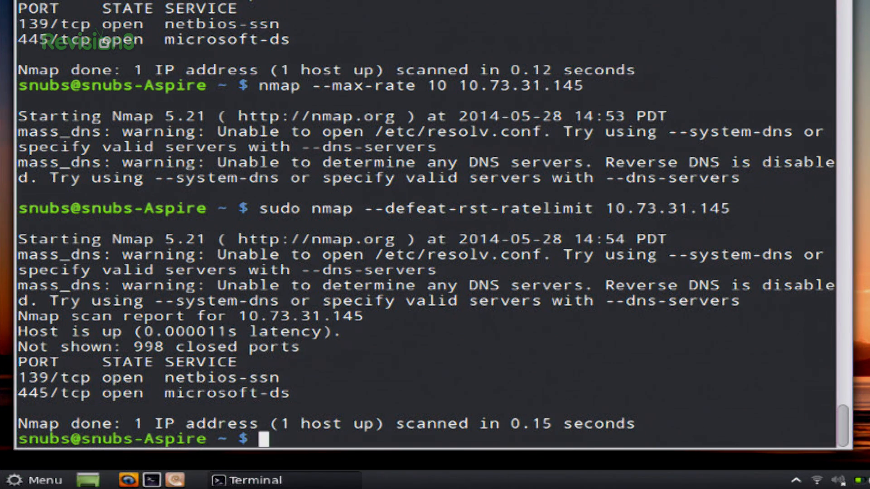
pyautogui.moveTo(460, 444)
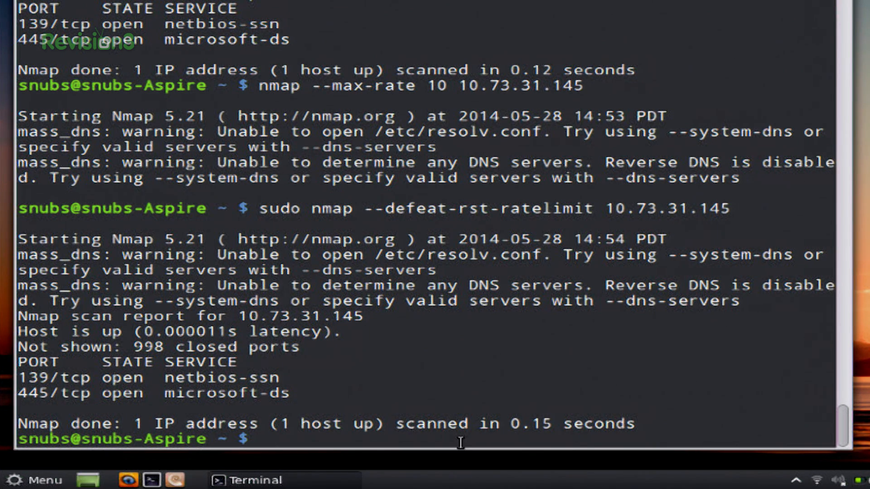